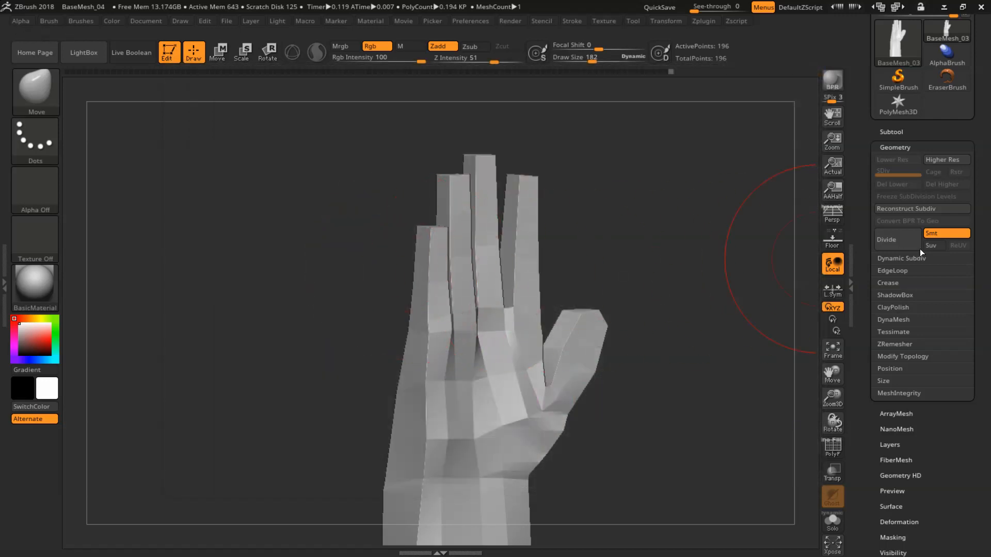
# Divide the blocky hand repeatedly up to SDiv 6 with Polyframe shown, reaching about 198,000 points
pyautogui.click(885, 239)
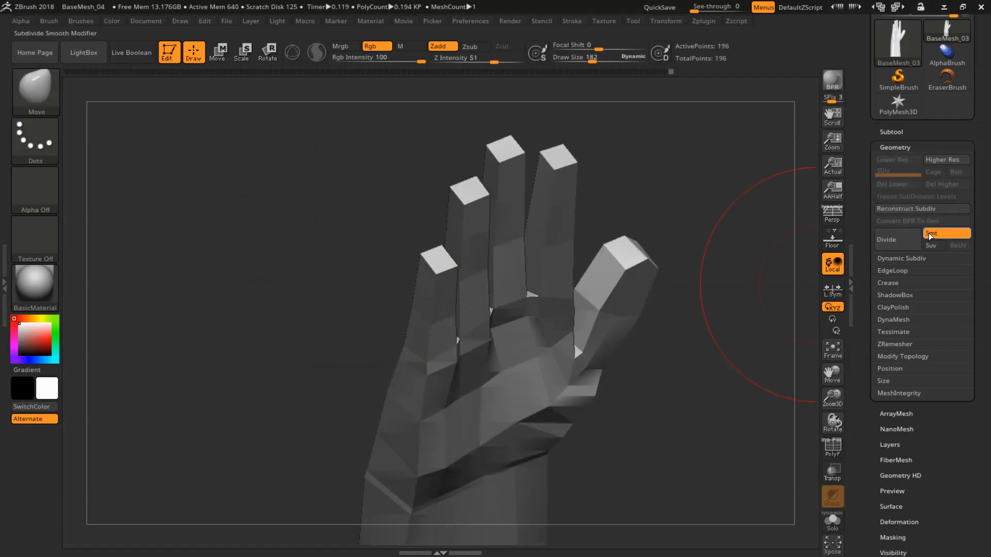
pyautogui.click(885, 240)
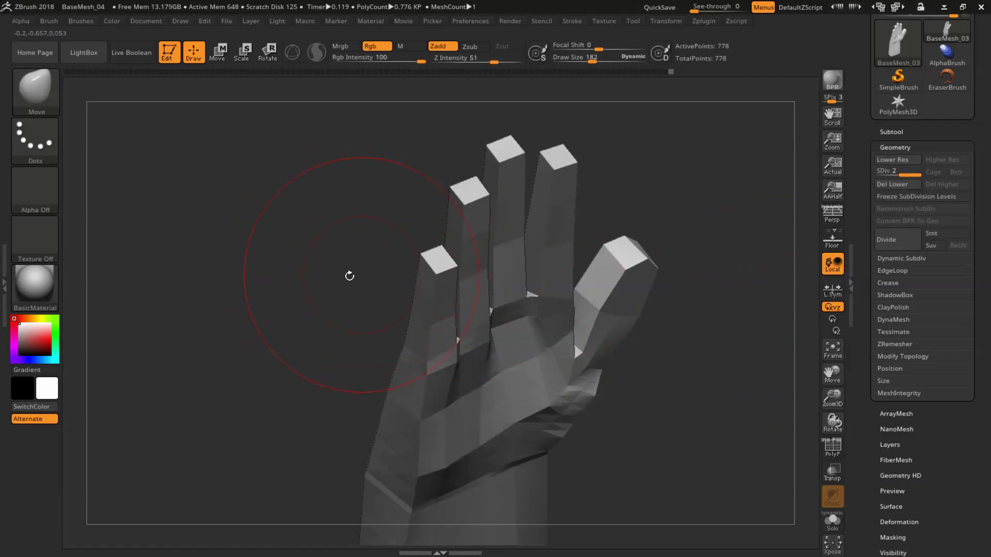
pyautogui.click(832, 447)
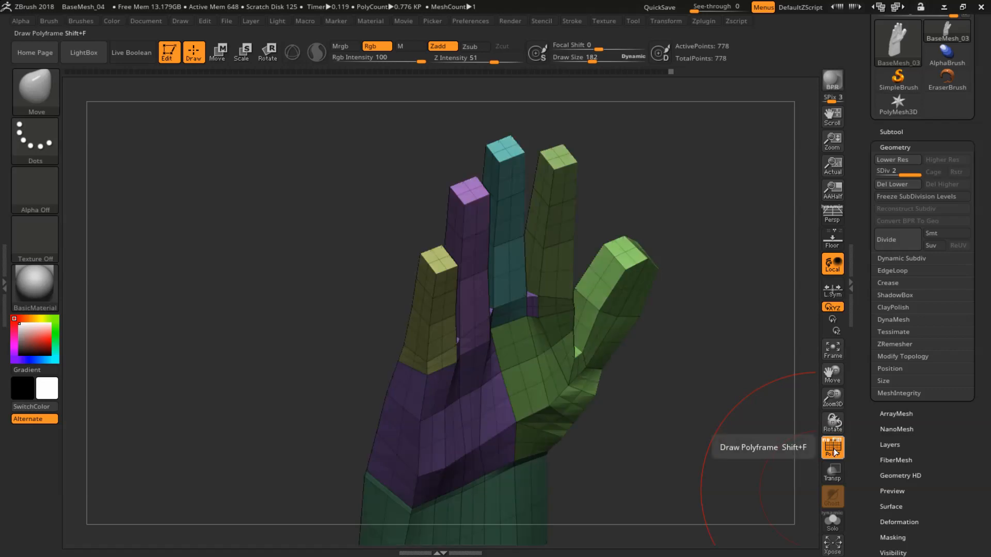
pyautogui.moveTo(922, 233)
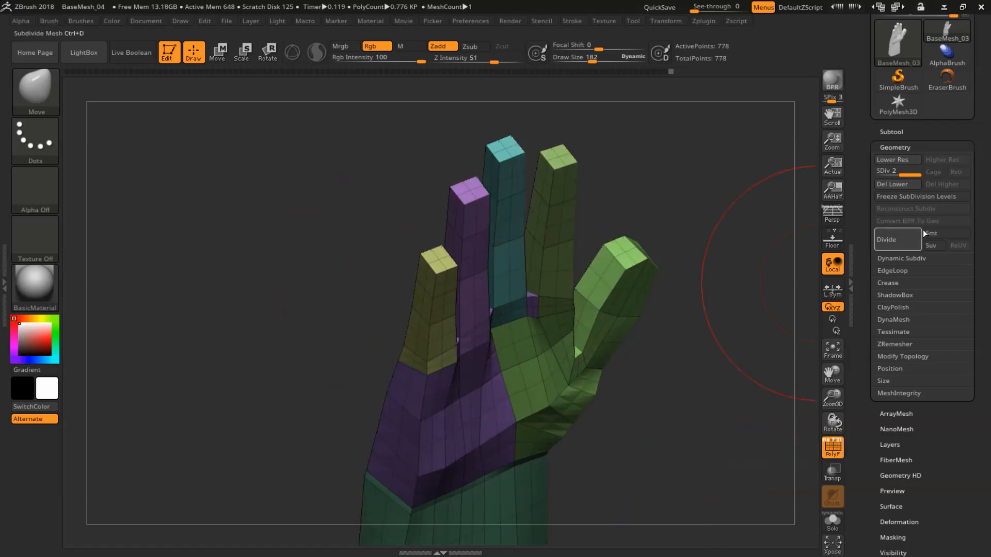
pyautogui.click(886, 238)
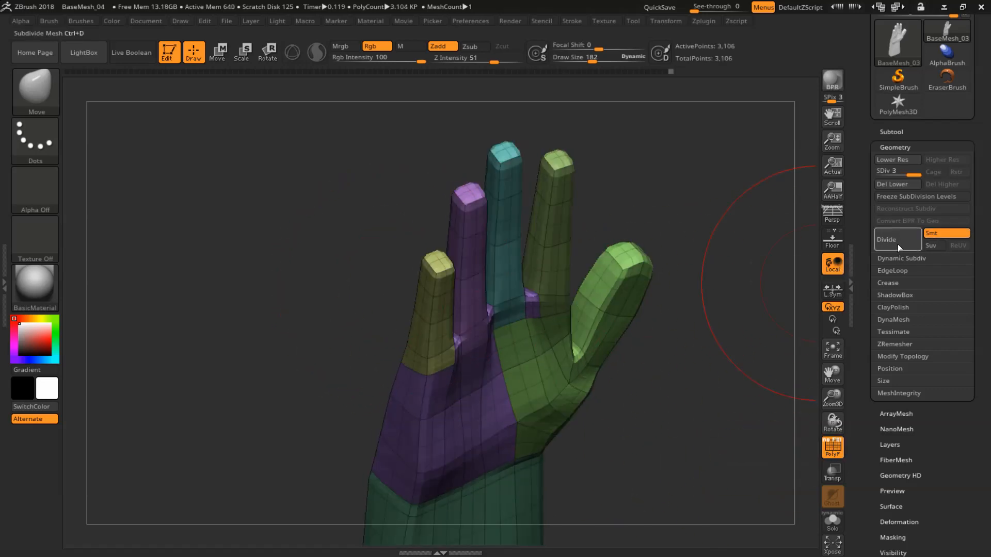
pyautogui.click(885, 239)
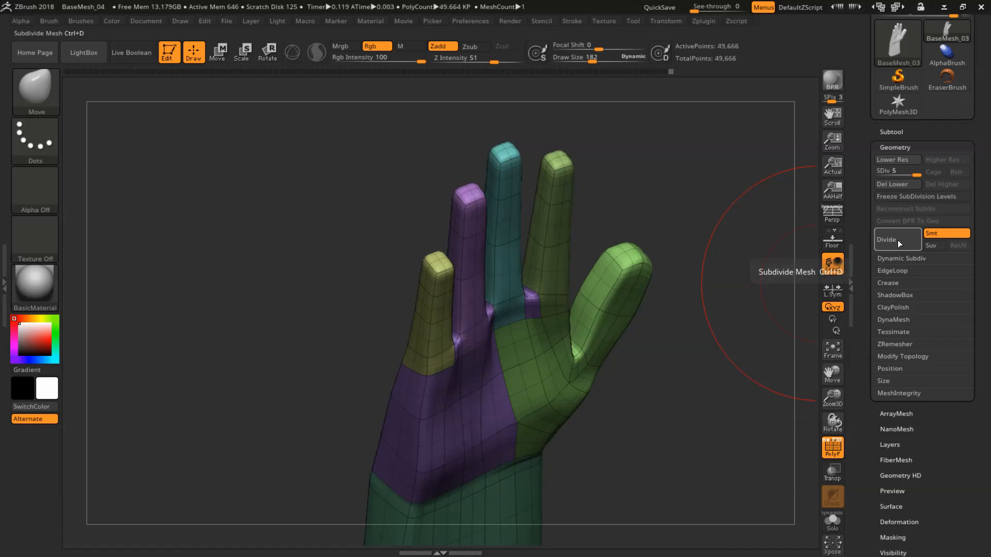
pyautogui.click(885, 239)
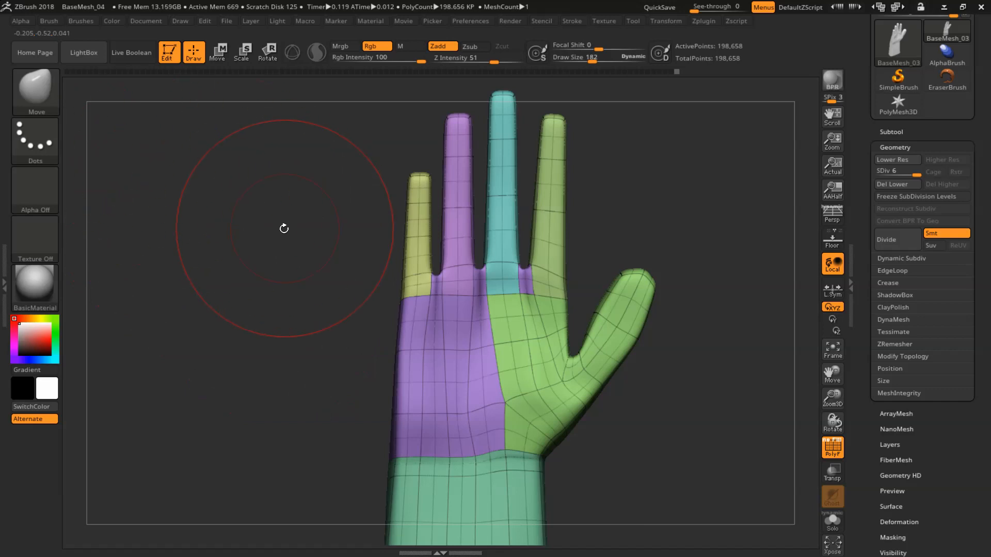
# Select the ClayTubes brush and adjust Lazy Mouse stroke smoothing for steadier low-intensity sculpting
pyautogui.click(81, 20)
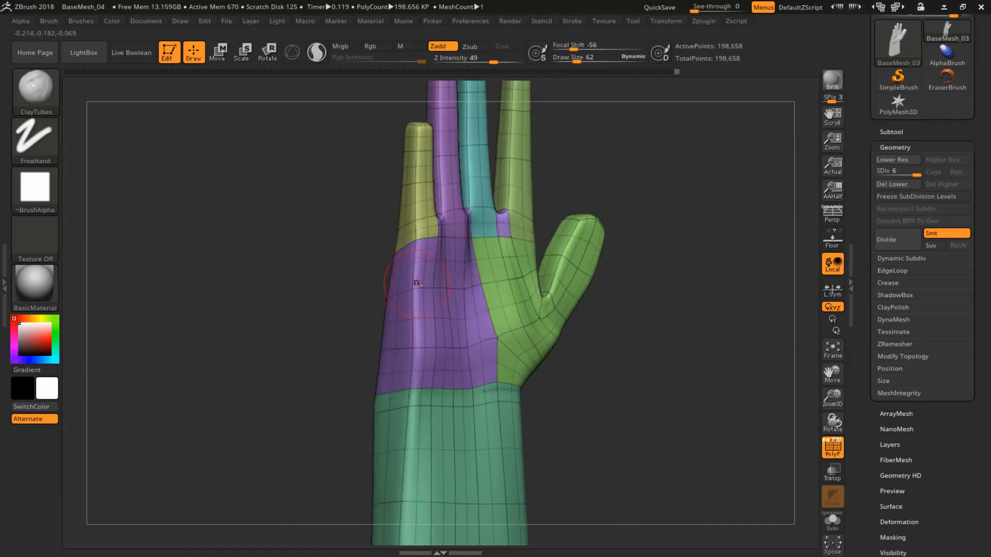
pyautogui.click(570, 21)
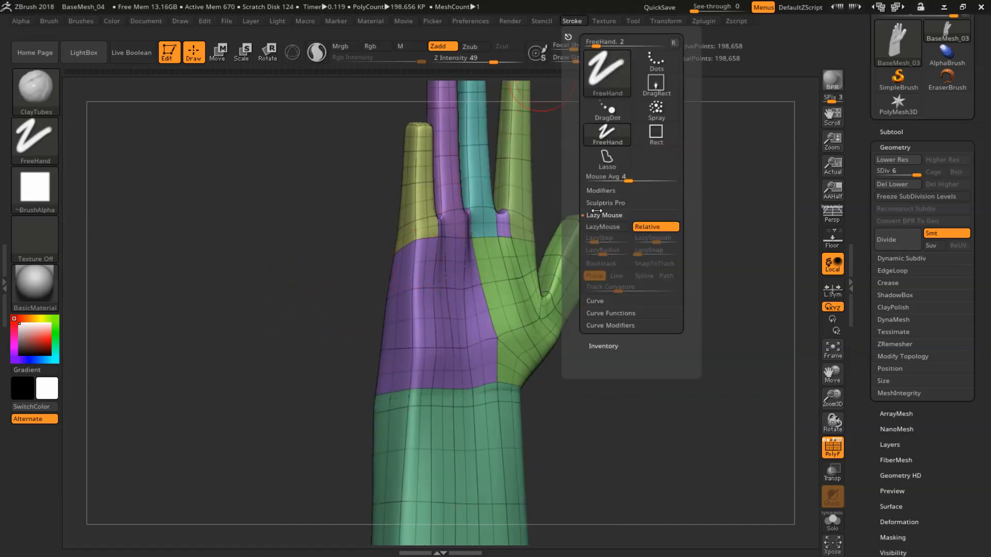
pyautogui.click(512, 220)
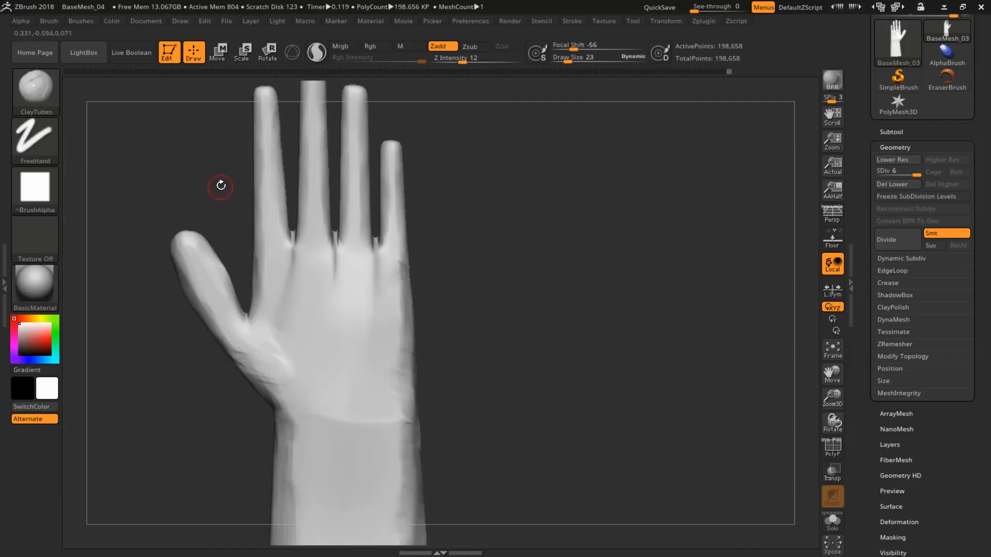
# Show Polyframe and dab knuckle bumps at each finger base on the back of the hand
pyautogui.click(831, 447)
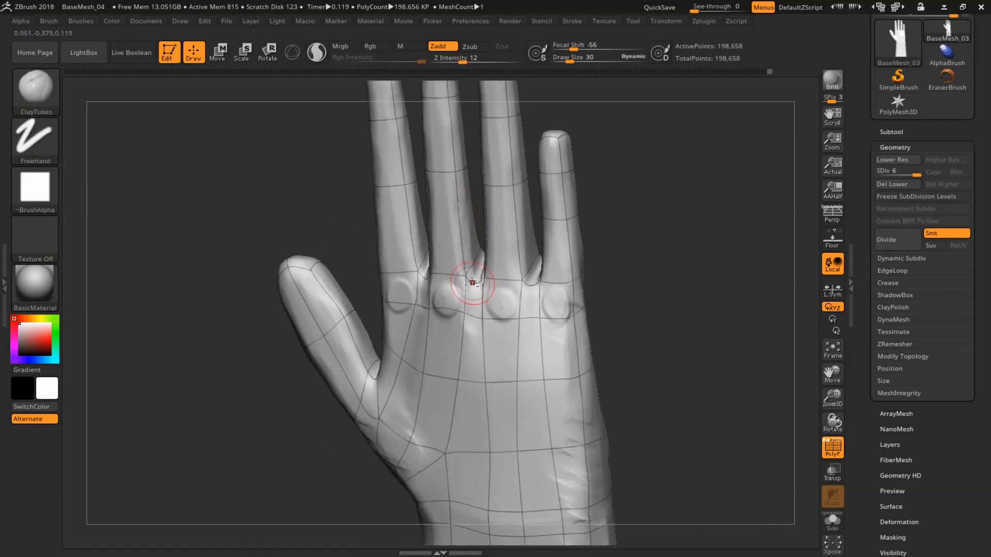
pyautogui.click(831, 447)
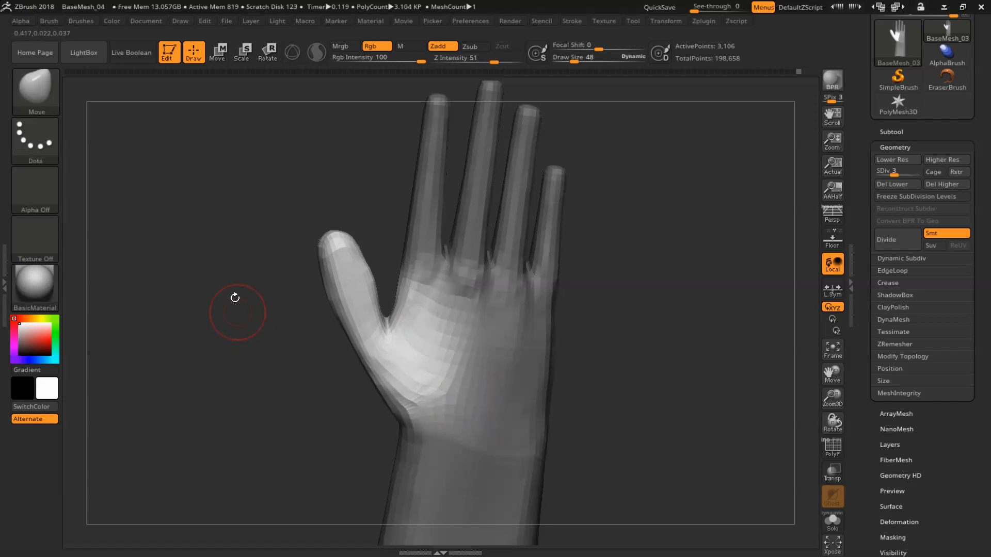
# Mask the hand and rotate the fingers down at their knuckles with Transpose
pyautogui.click(266, 51)
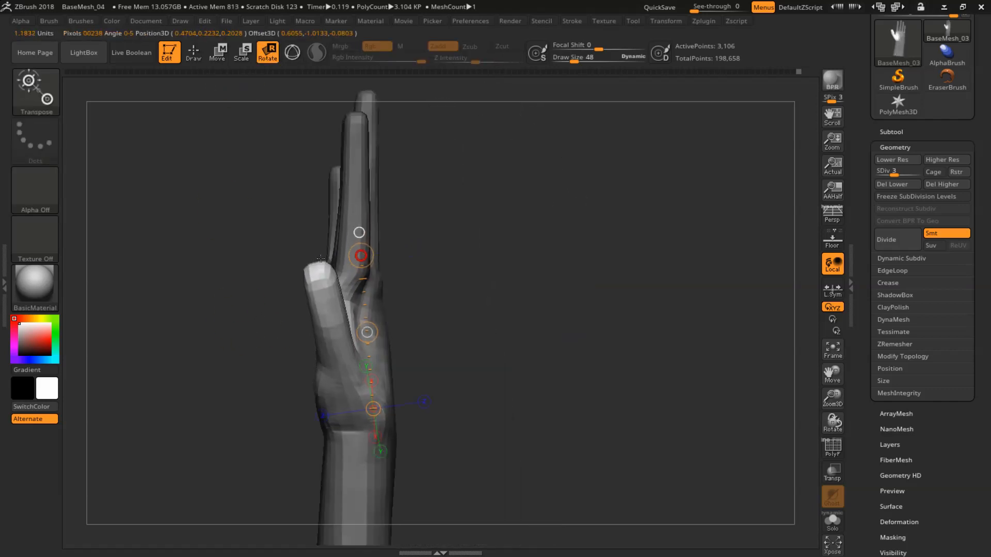
pyautogui.click(193, 52)
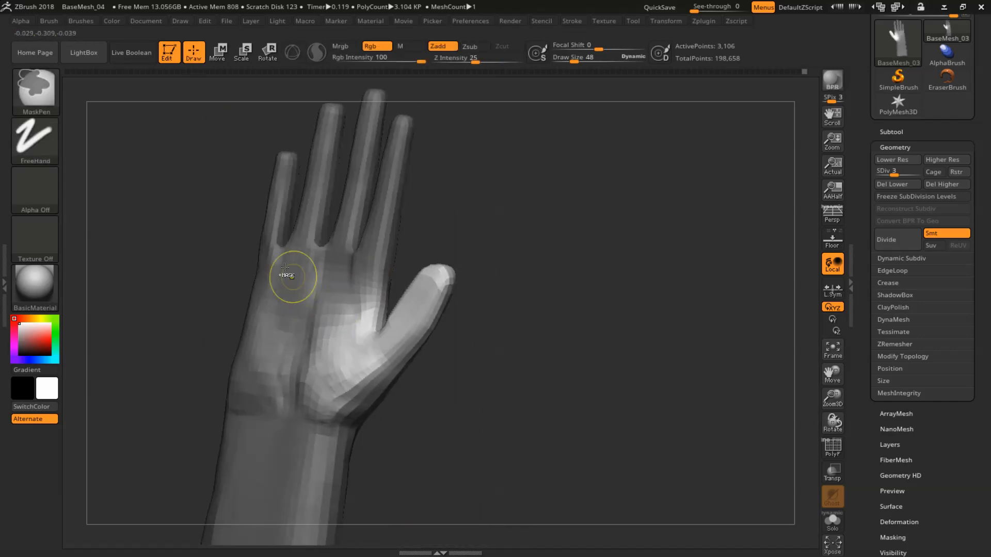
pyautogui.click(267, 51)
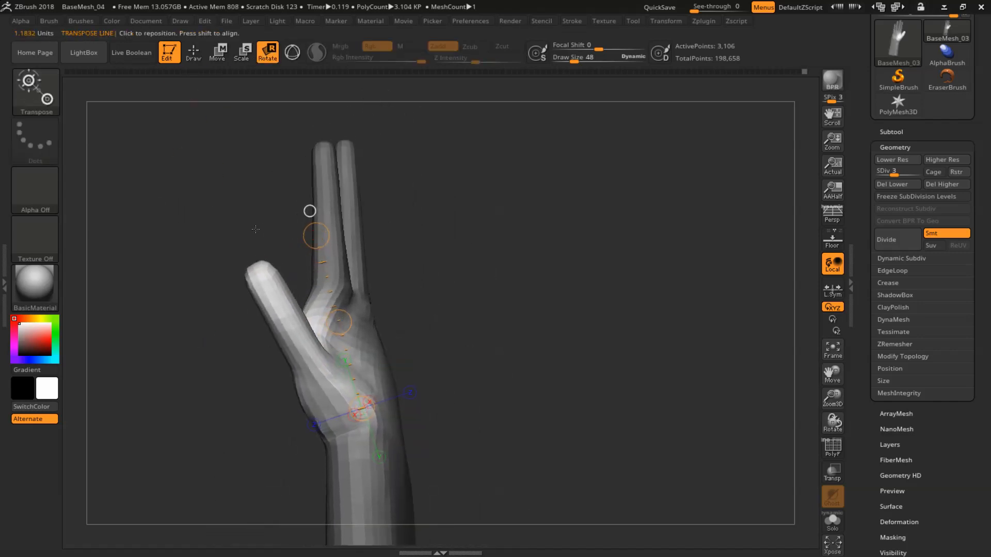
pyautogui.click(193, 51)
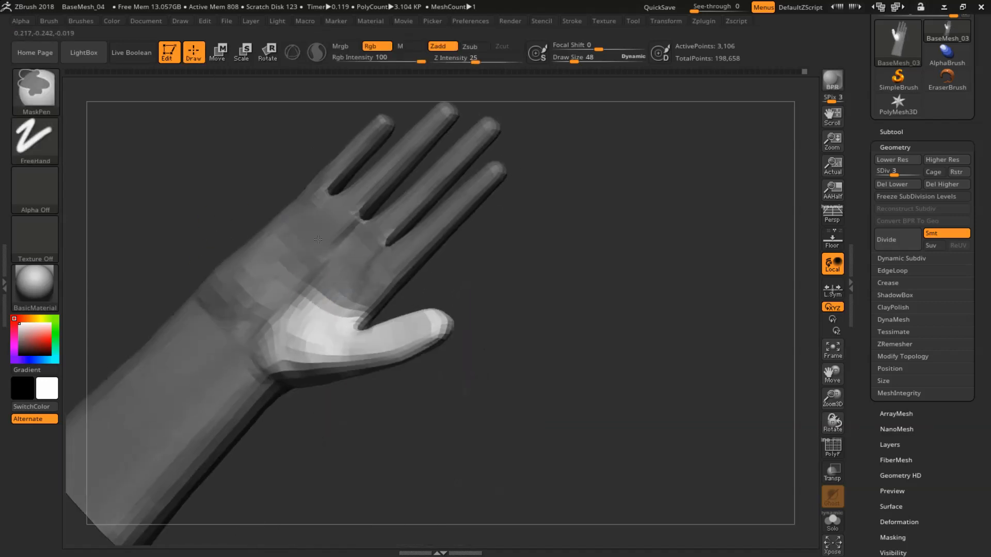
pyautogui.click(267, 51)
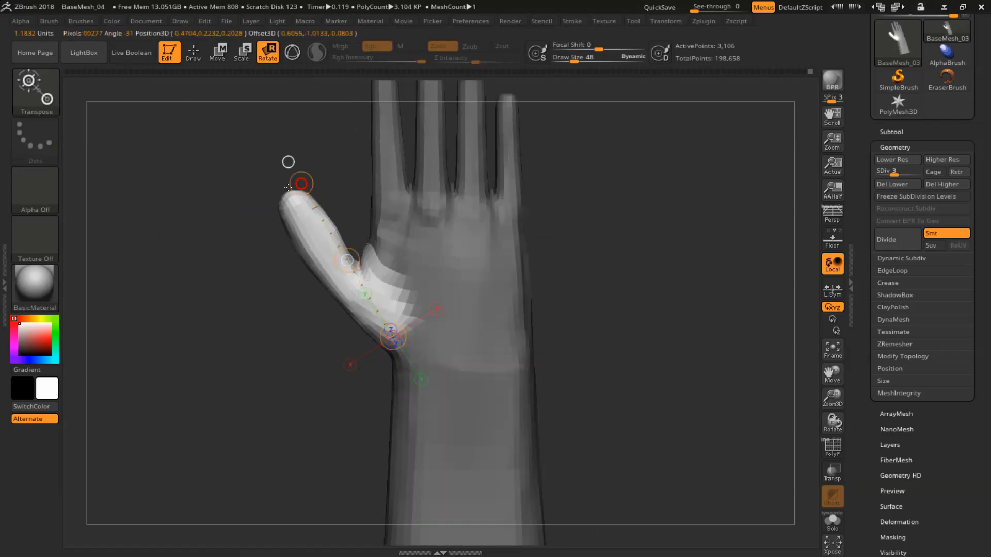
# Rotate the thumb down and move it in closer to the palm with Transpose Rotate and Move
pyautogui.click(192, 52)
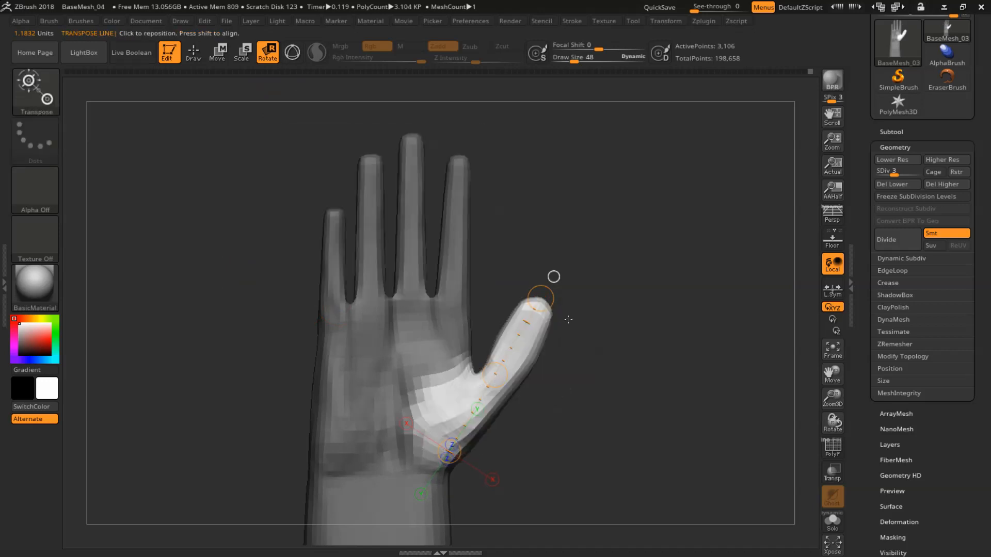
pyautogui.click(193, 51)
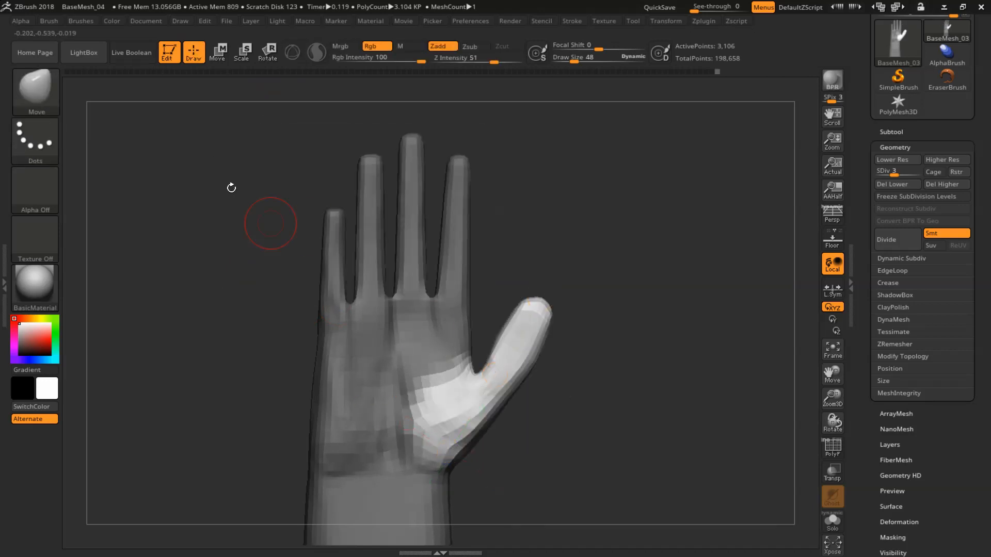
pyautogui.click(267, 50)
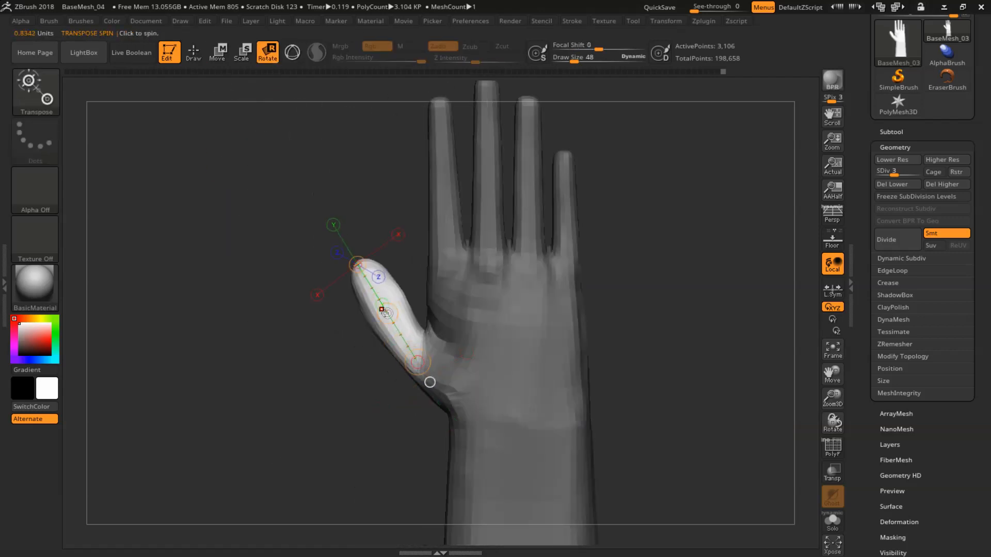
pyautogui.click(217, 51)
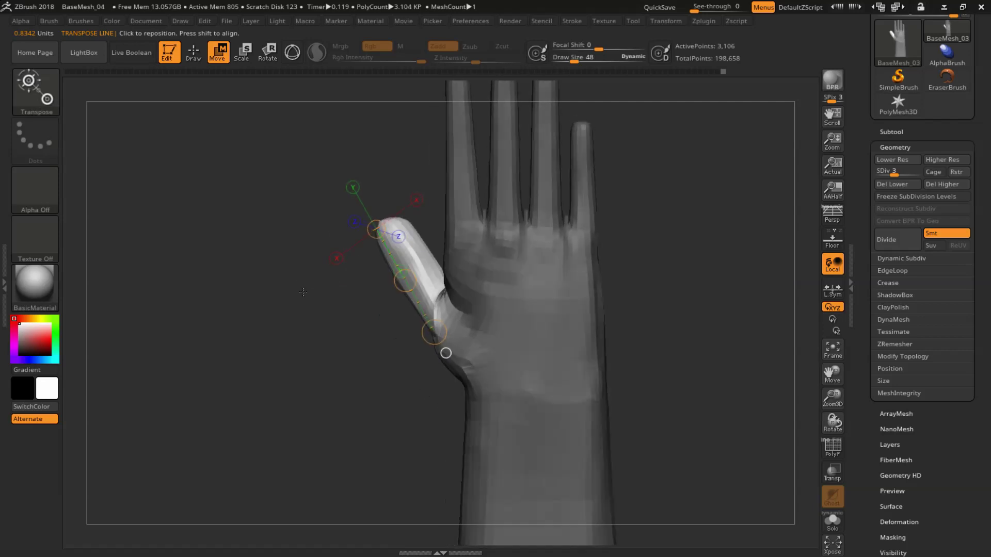
pyautogui.click(194, 52)
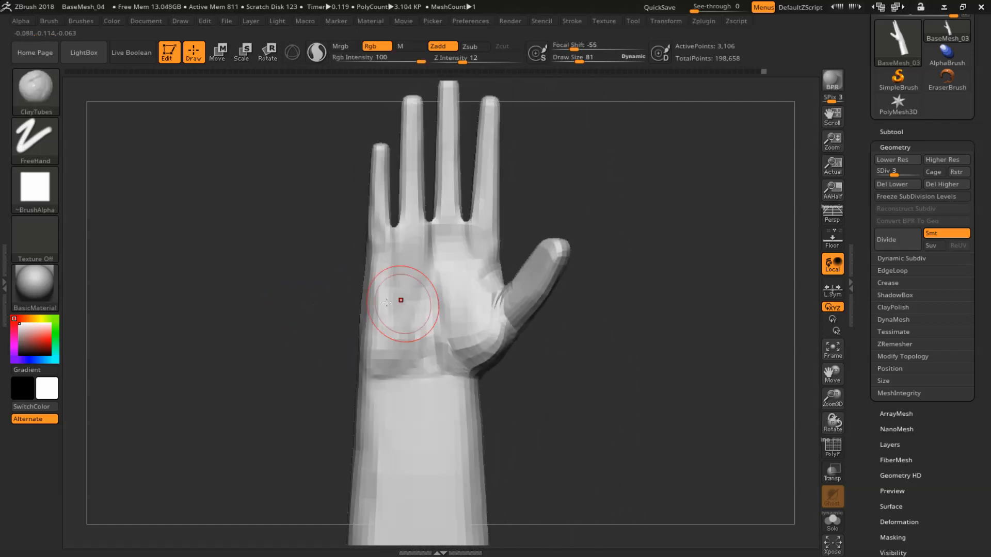
pyautogui.click(832, 447)
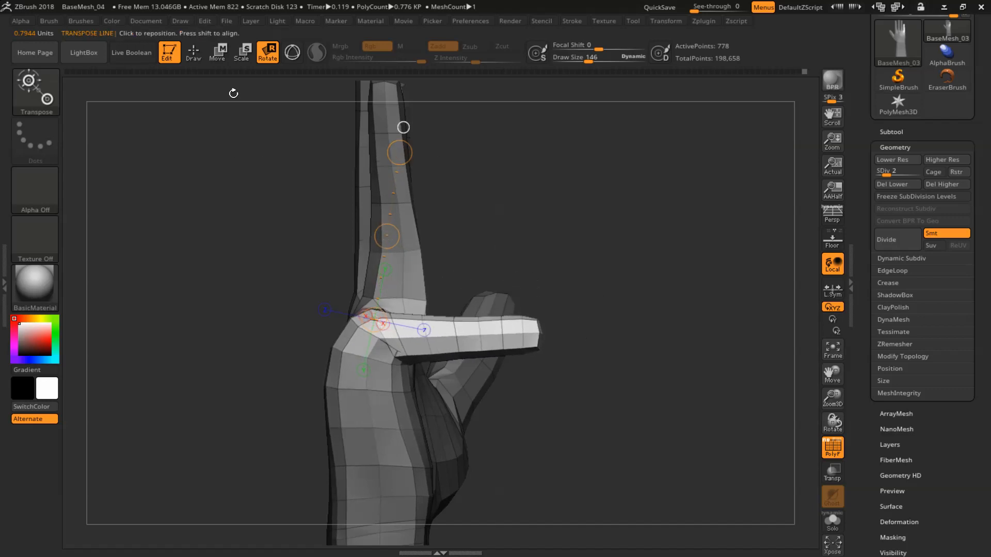
# Rotate the masked finger forward 90 degrees at its knuckle with a Transpose line
pyautogui.click(193, 51)
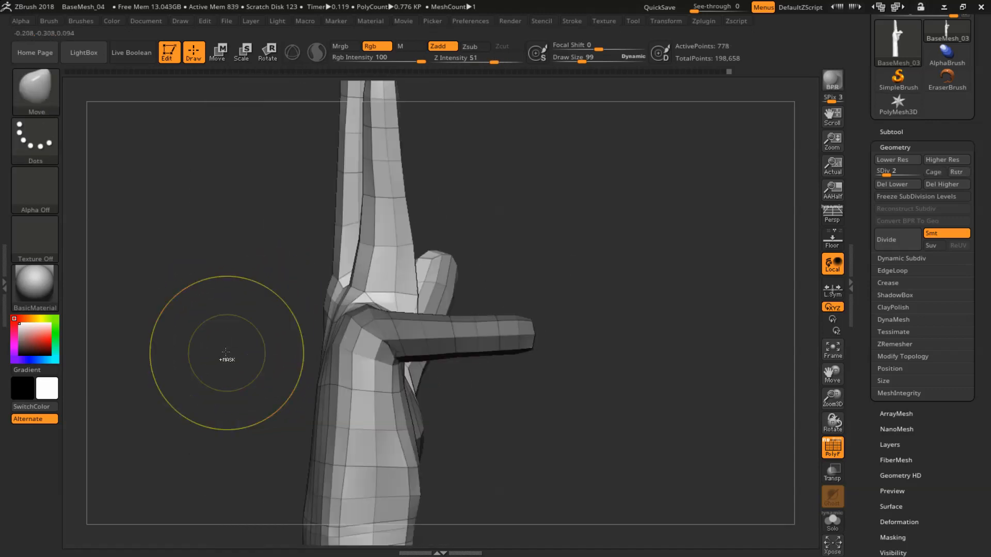
# Push the bent finger downward and rotate a finger segment in toward the palm
pyautogui.click(218, 52)
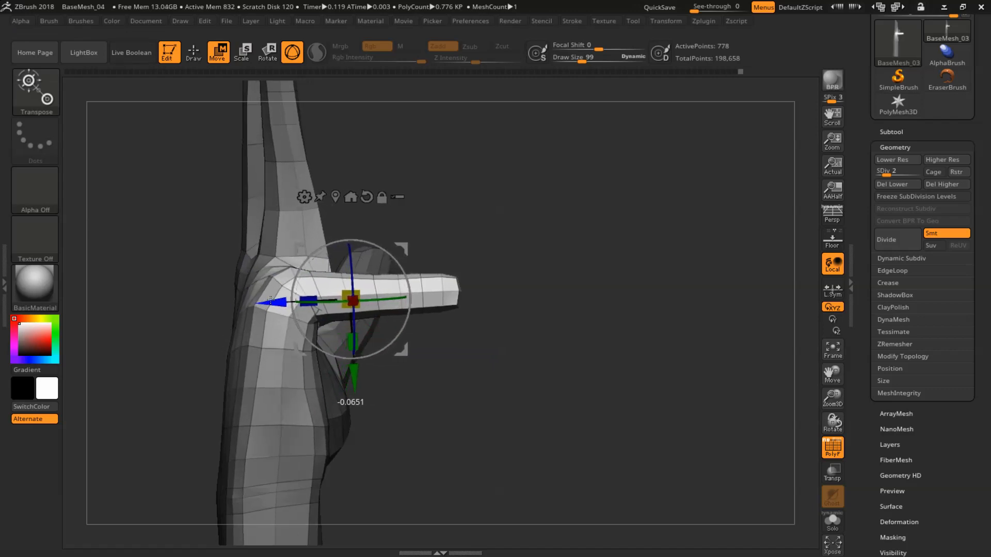
pyautogui.click(192, 51)
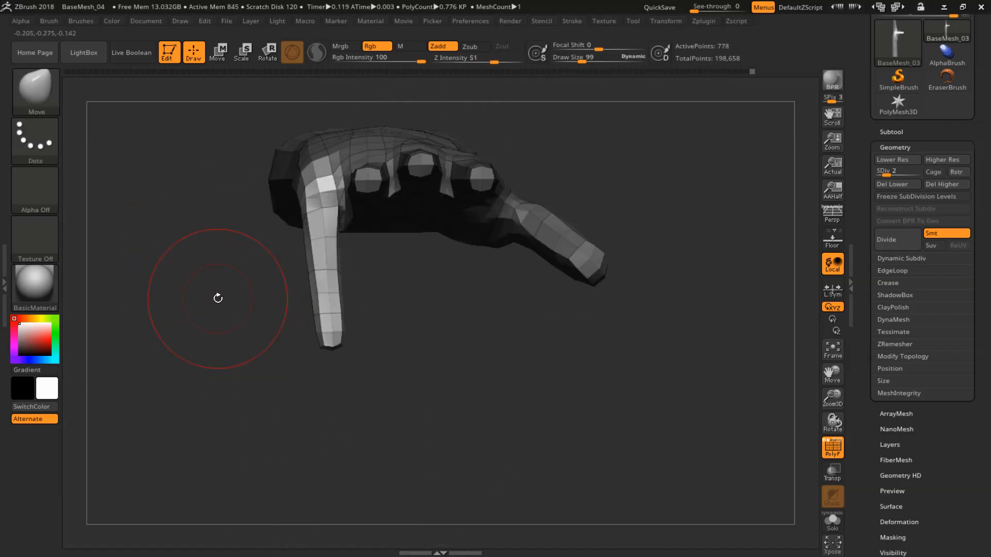
pyautogui.click(267, 51)
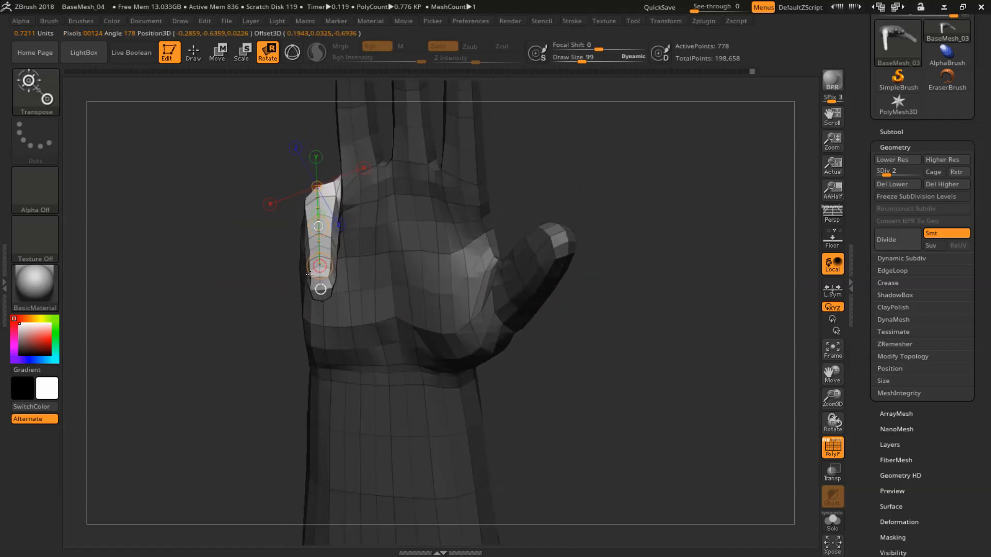
pyautogui.click(194, 53)
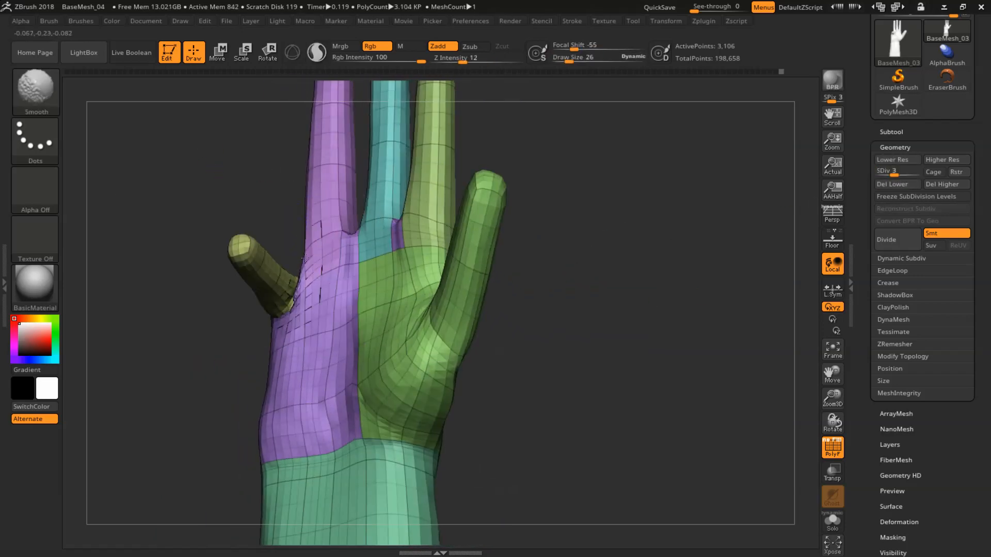
# Smooth the surface around the knuckles with the Smooth brush
pyautogui.moveTo(303, 259); pyautogui.dragTo(238, 221)
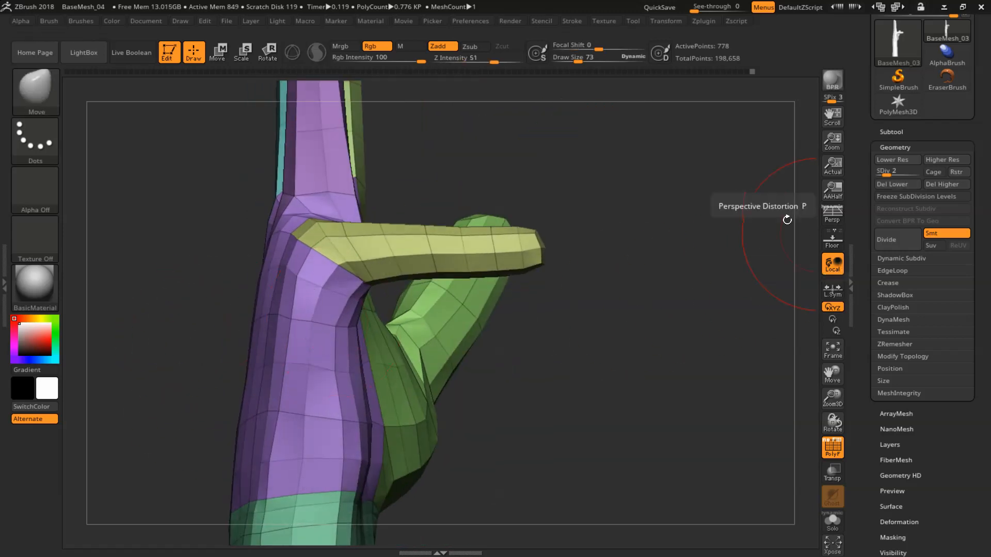
# Drop to the lowest SDiv, set a rotation line along the bent finger and expand Preferences > Transpose
pyautogui.click(267, 51)
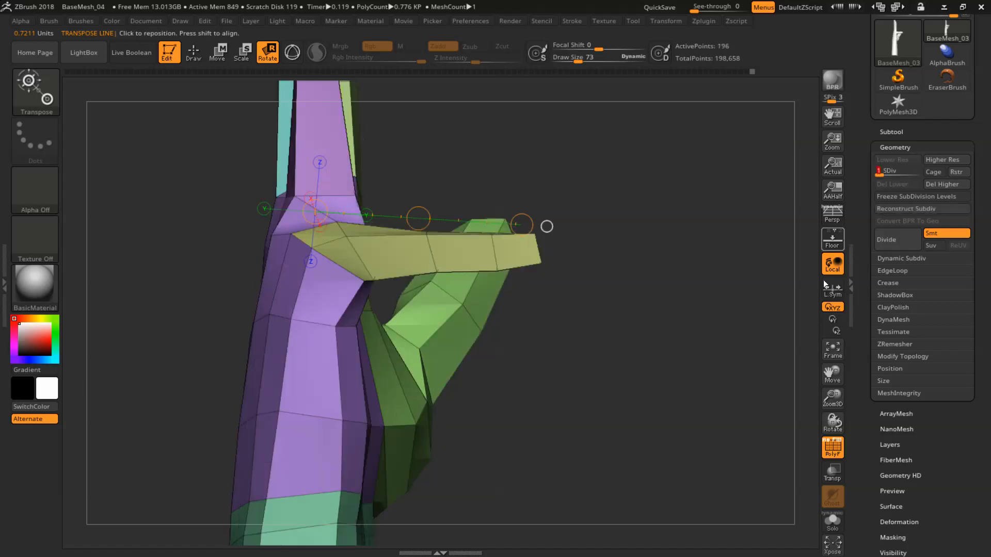
pyautogui.click(891, 172)
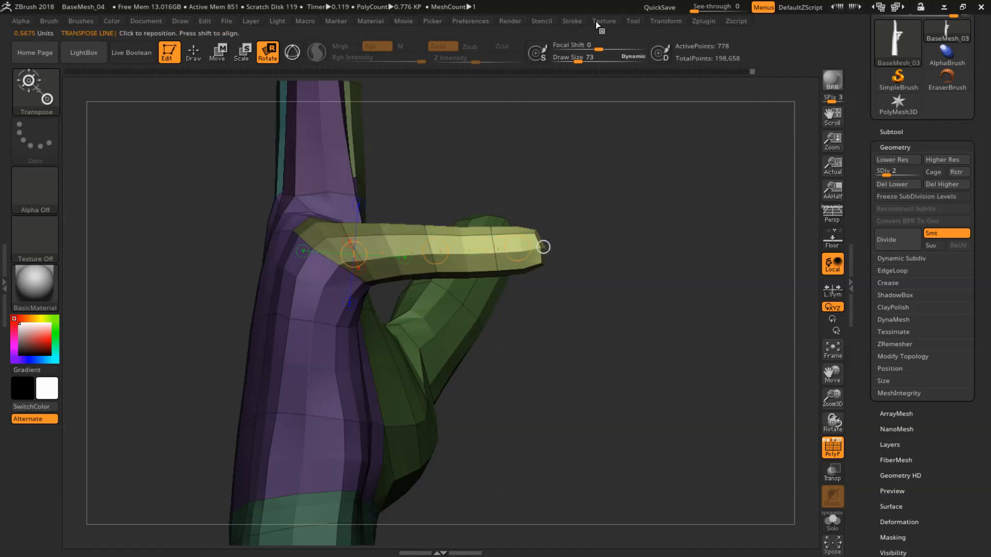
pyautogui.click(470, 21)
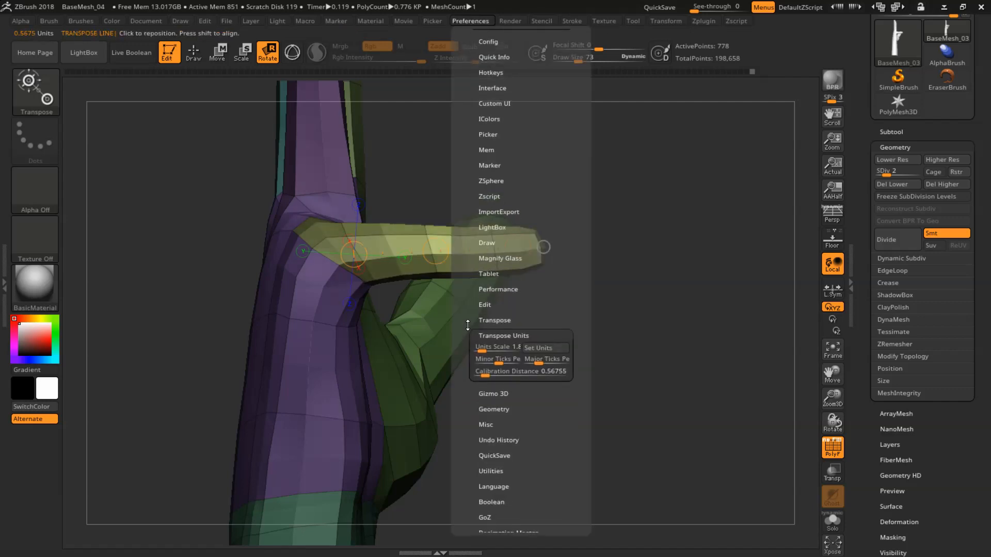
pyautogui.click(495, 319)
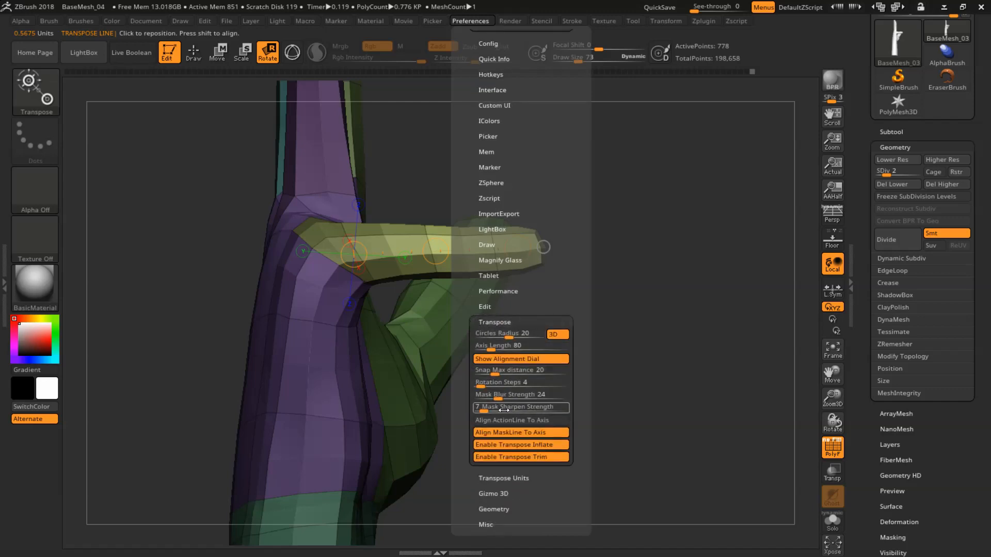
pyautogui.moveTo(506, 394)
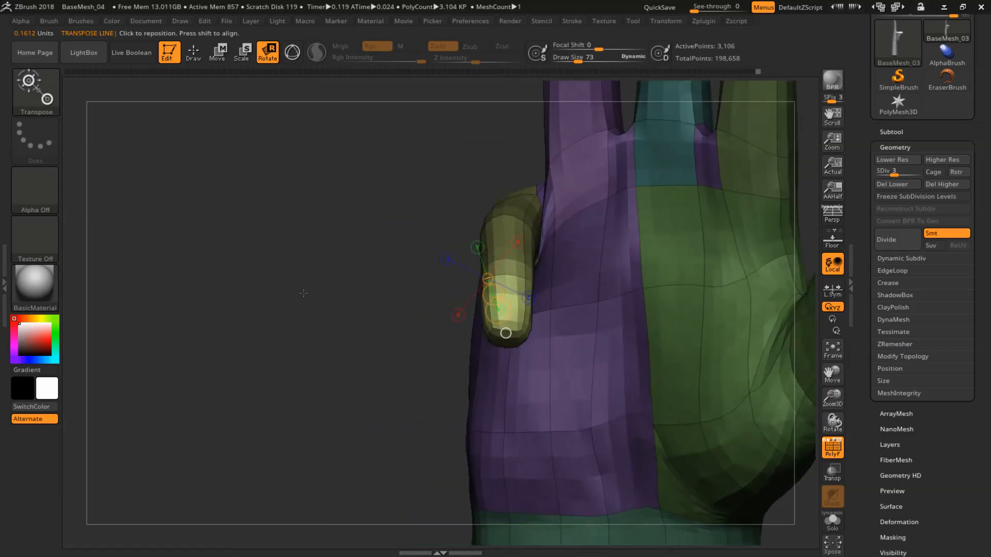
# Bend the finger's end segment further toward the palm with Transpose Rotate
pyautogui.click(894, 160)
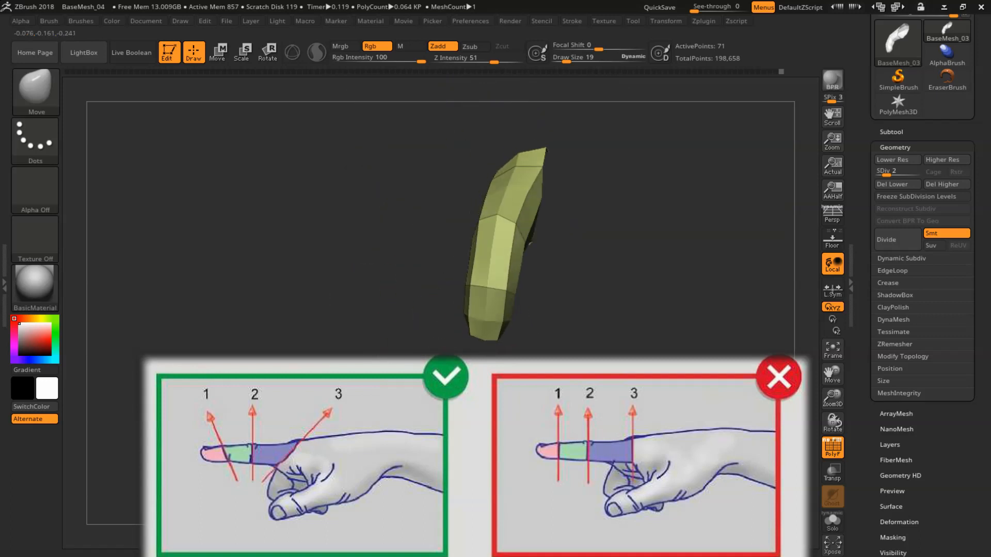
# Switch Transpose mode to reposition the soloed finger's phalanges into a gradual curl
pyautogui.click(217, 52)
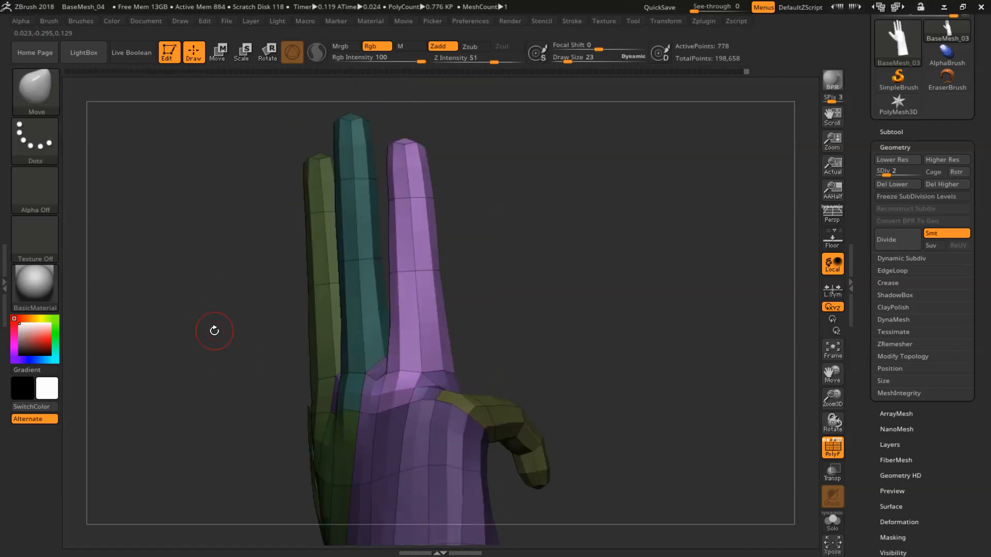
# Solo the teal finger at a lower SDiv, mask the hand and rotate the finger down
pyautogui.click(267, 51)
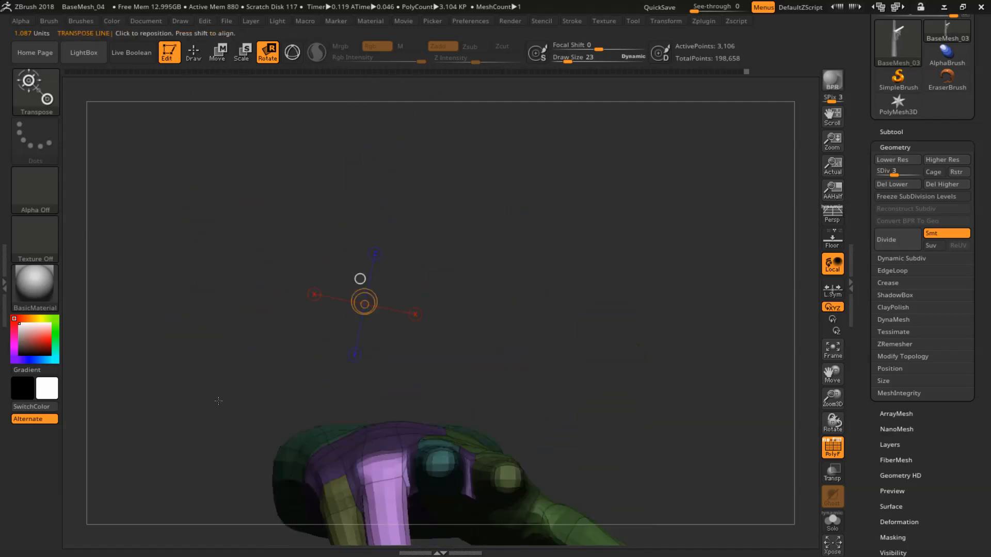
pyautogui.click(895, 184)
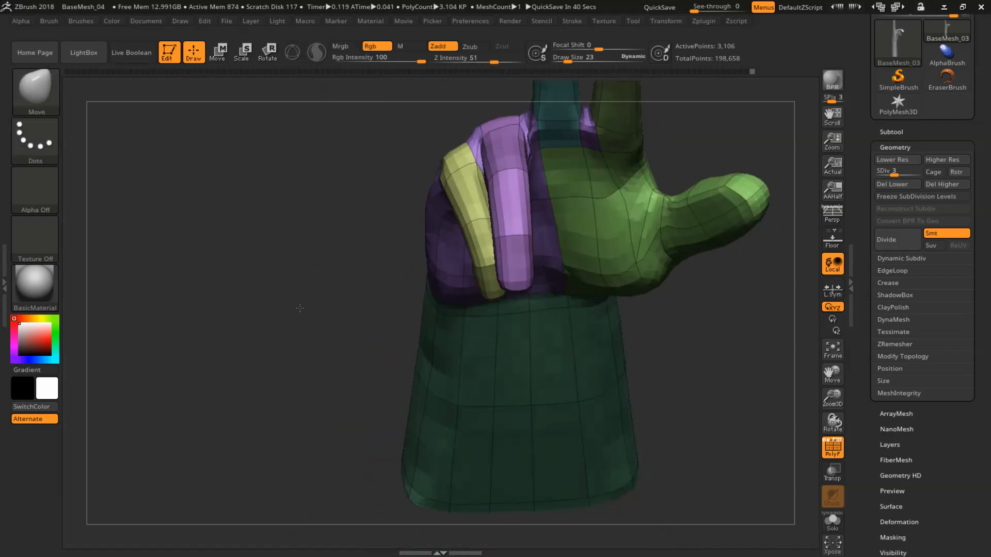
pyautogui.click(895, 171)
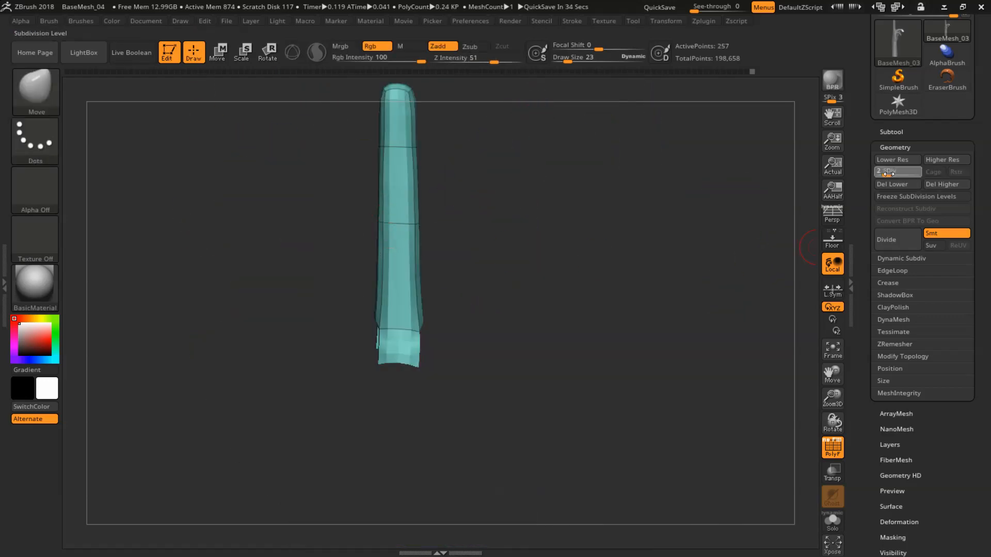
pyautogui.click(895, 172)
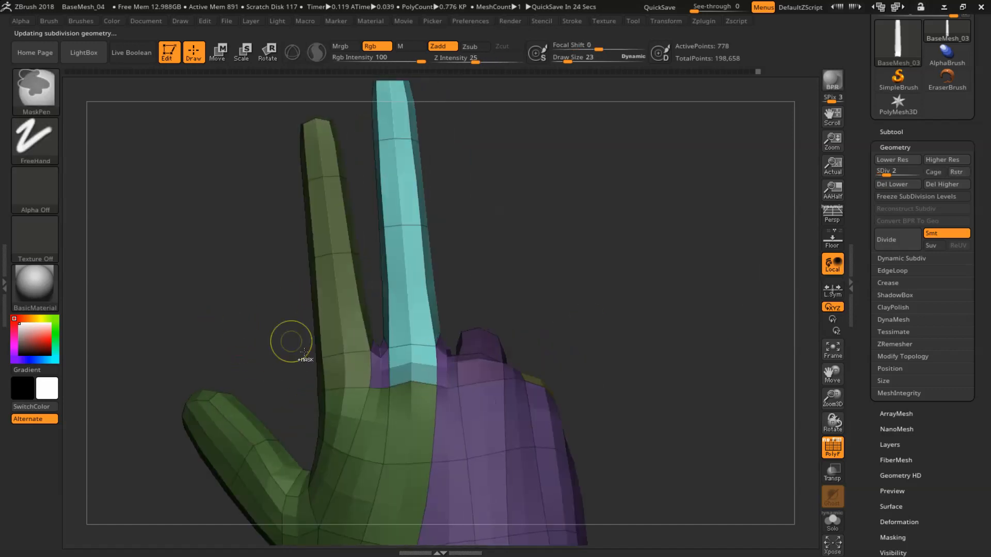
pyautogui.click(267, 52)
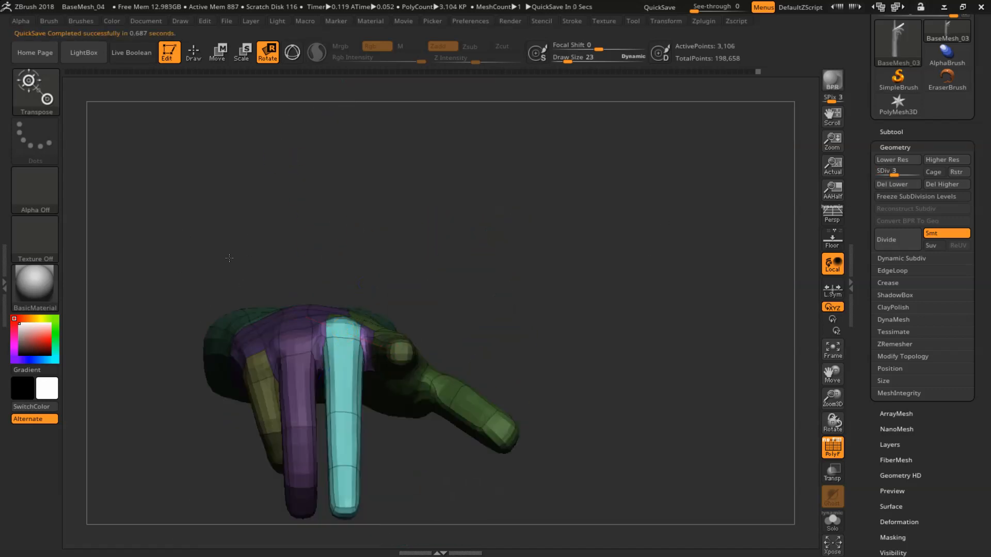
pyautogui.click(894, 160)
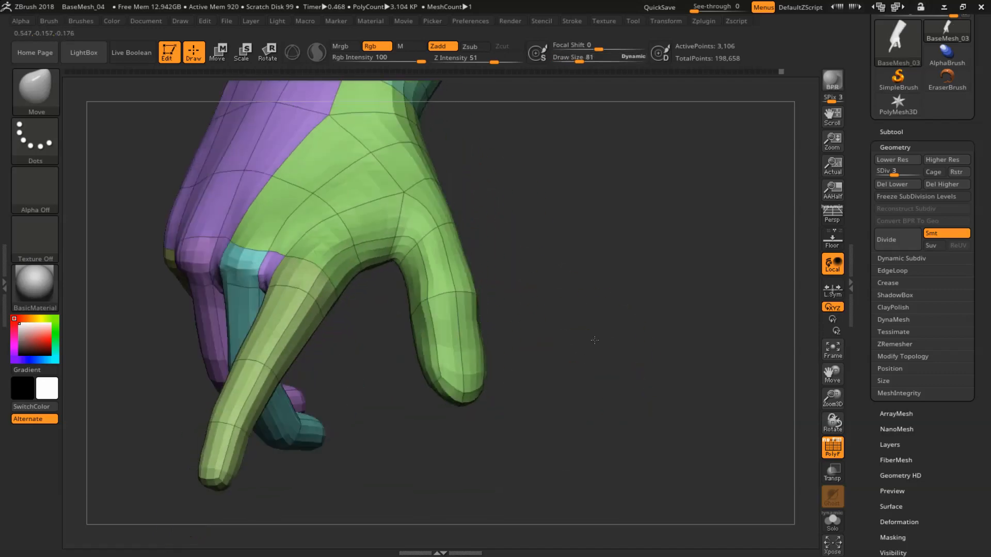
pyautogui.moveTo(832, 447)
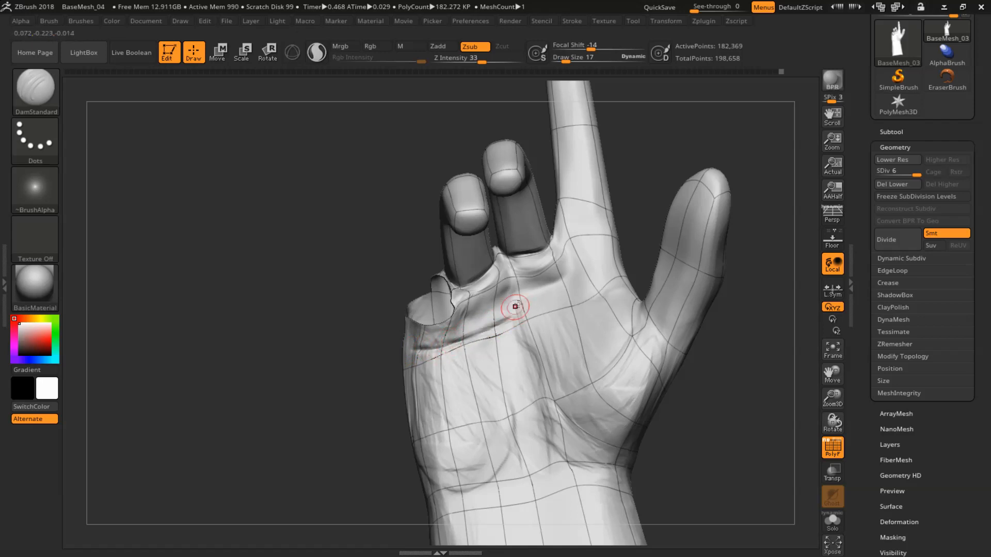
pyautogui.moveTo(550, 283)
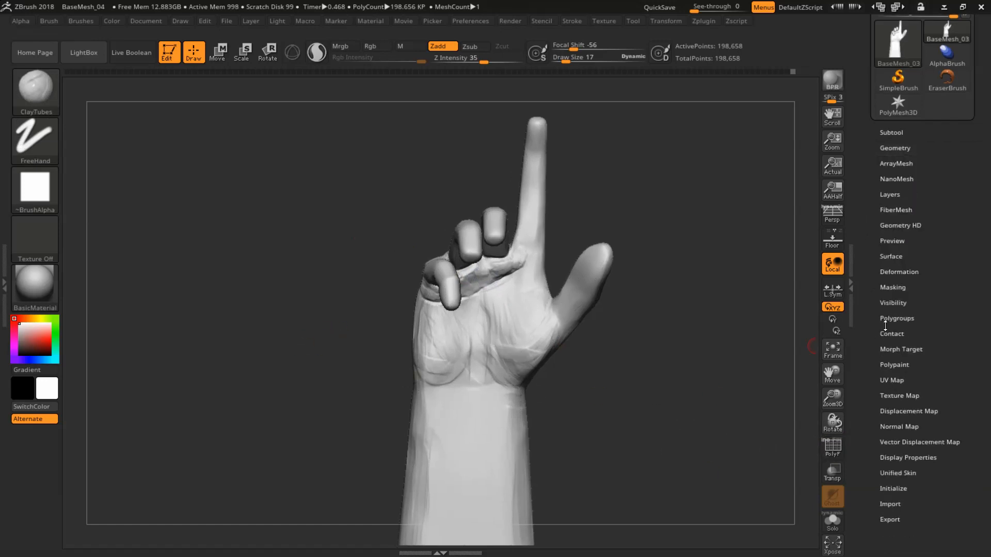
# Lower the hand's SDiv slider to level 2, the 778-point base mesh
pyautogui.click(898, 272)
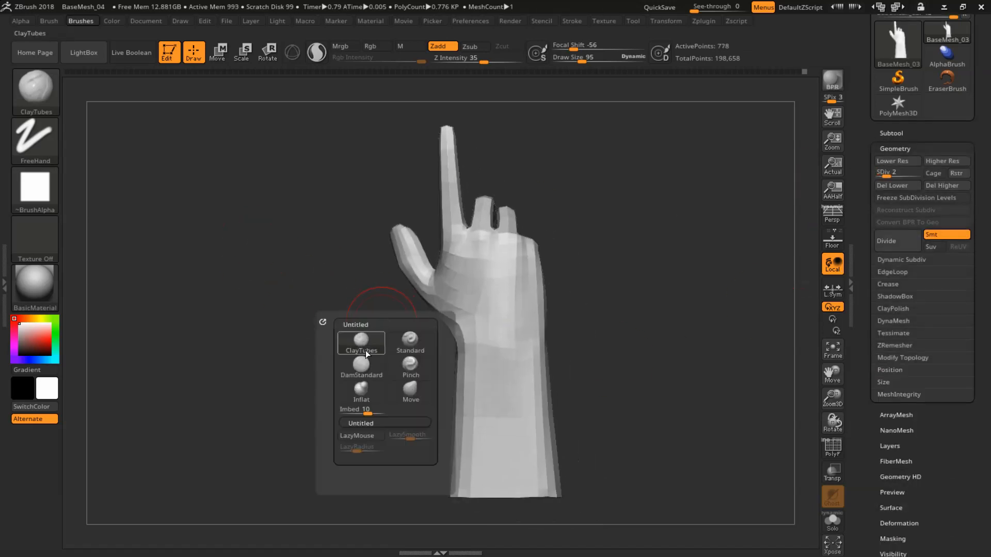
# Mask the hand with the clay brush chosen, then rotate the curled finger at its knuckle
pyautogui.click(410, 386)
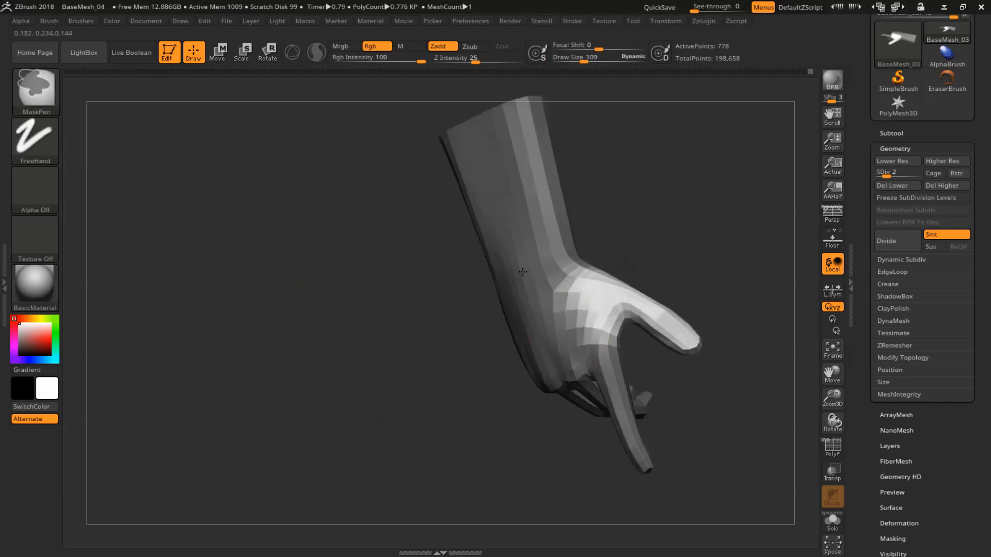
pyautogui.click(267, 50)
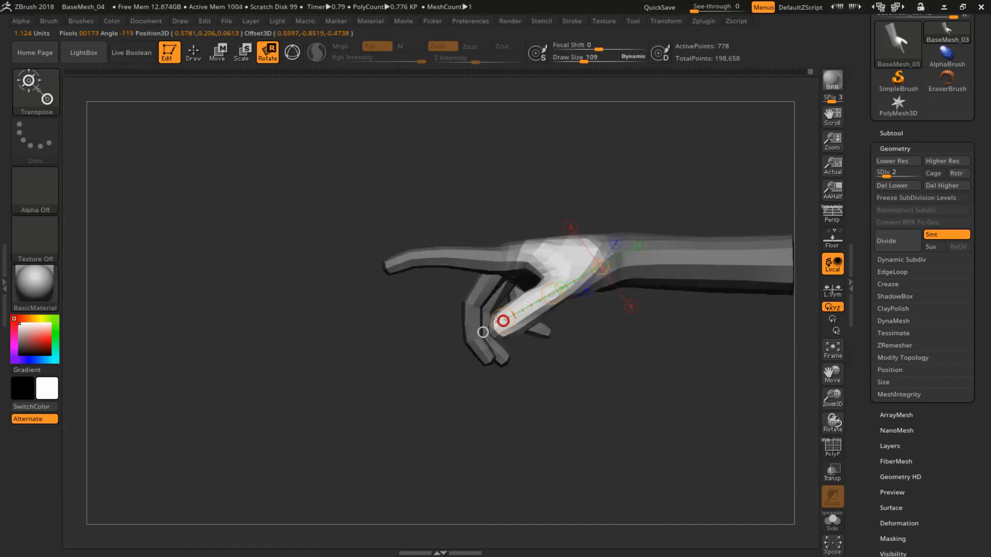
pyautogui.click(193, 52)
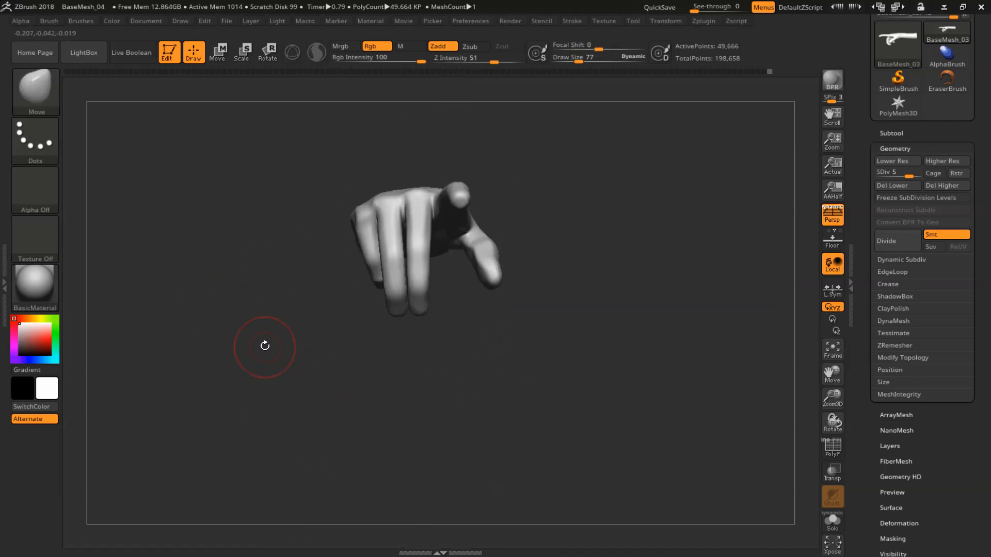
# Mask all but the thumb and rotate it down from its base under the hand
pyautogui.click(267, 51)
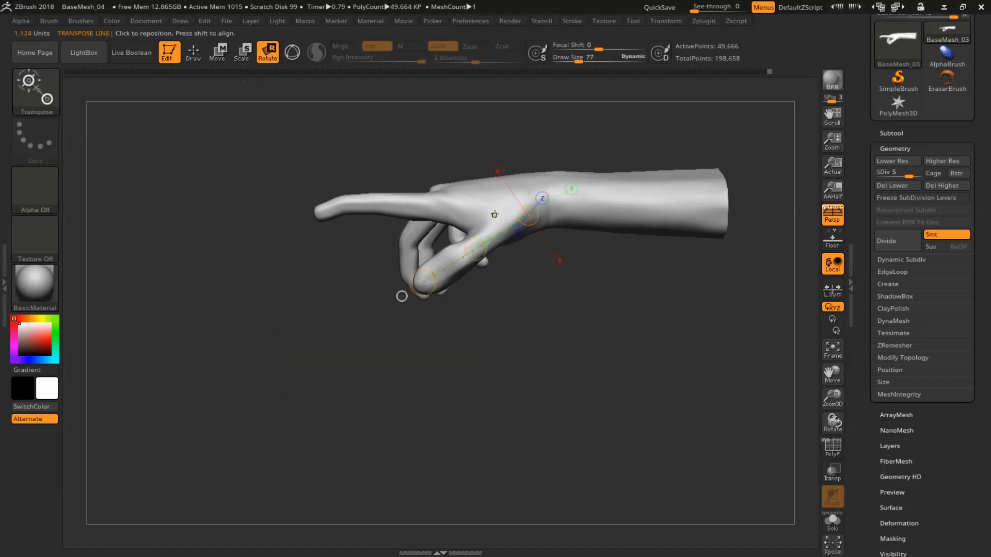
pyautogui.click(192, 51)
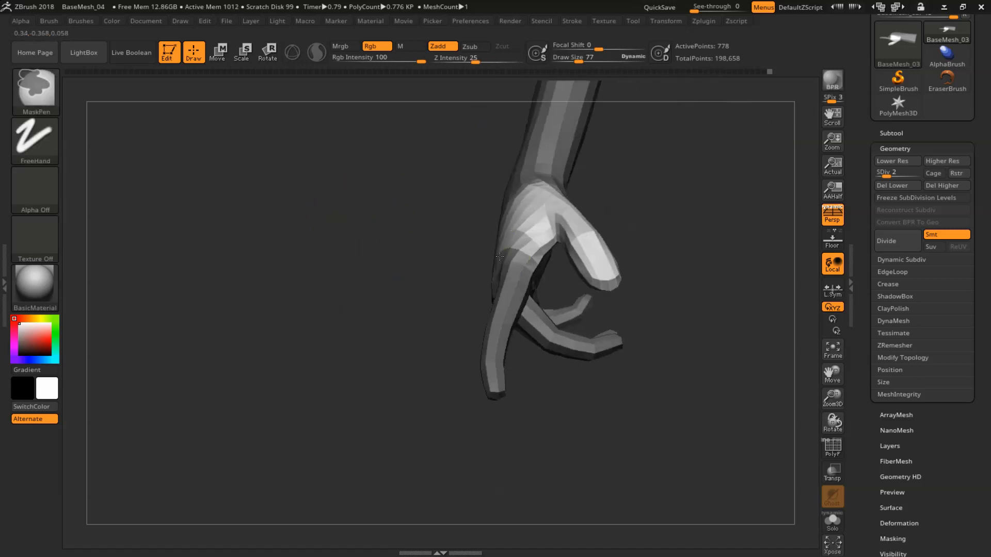
pyautogui.click(267, 49)
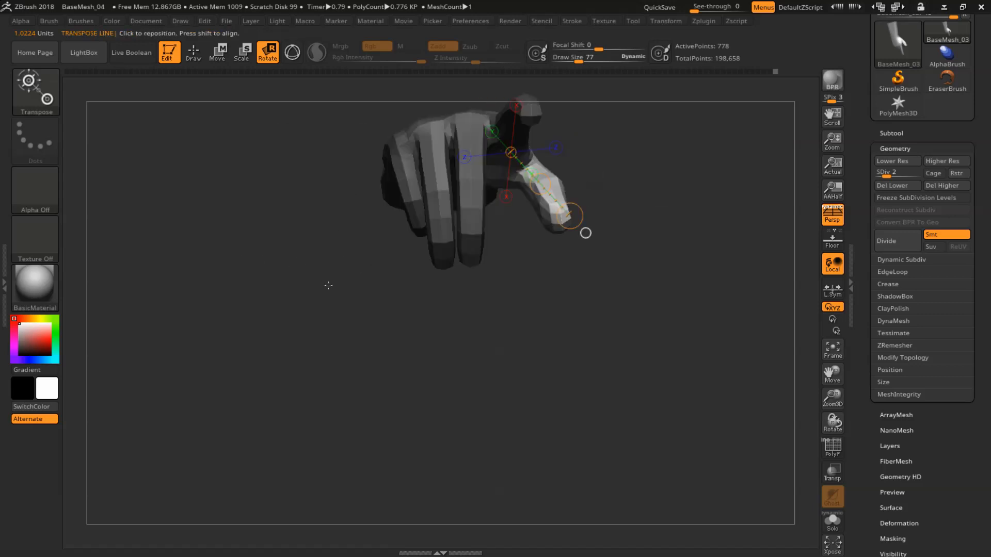
pyautogui.click(192, 51)
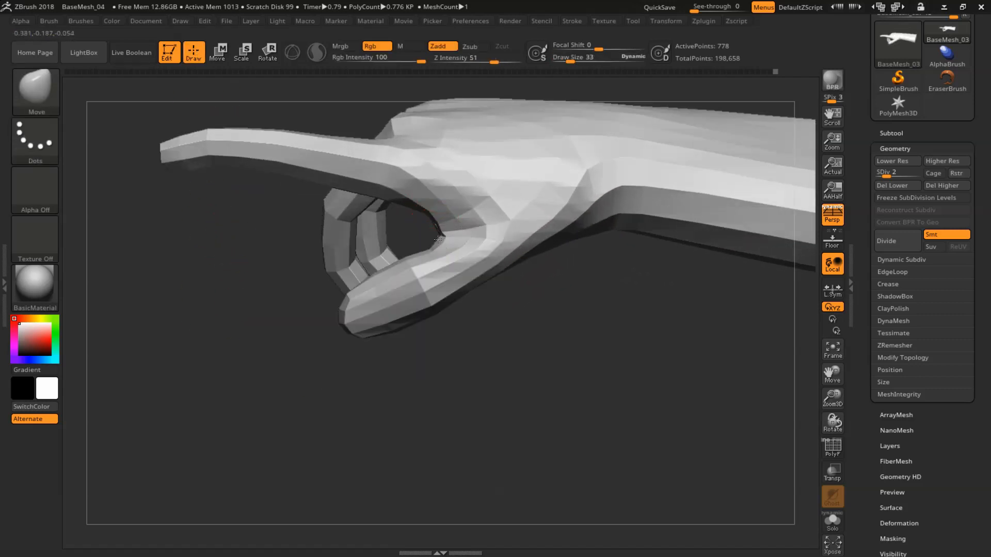
# Raise the posed hand to SDiv 3 and turn the view to the front
pyautogui.click(832, 448)
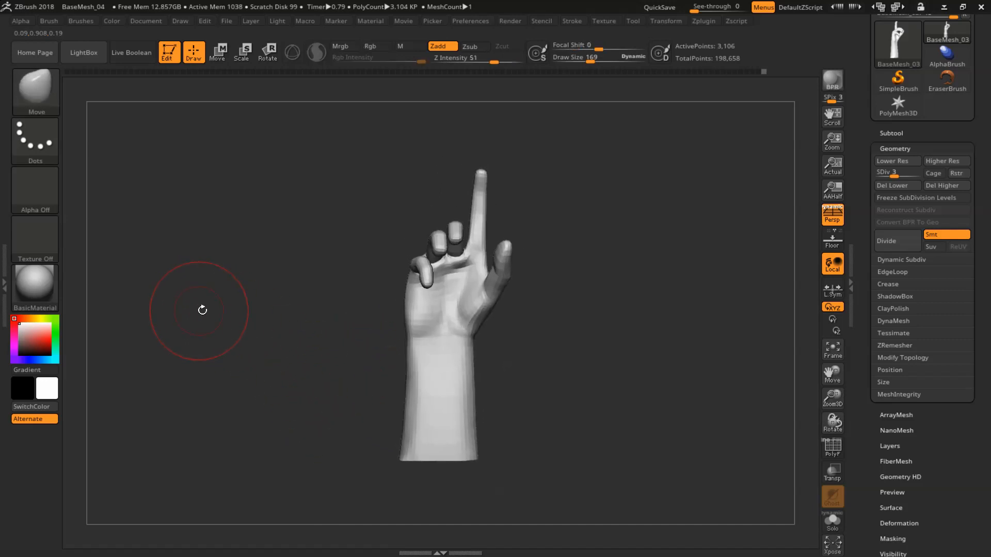
pyautogui.moveTo(410, 160)
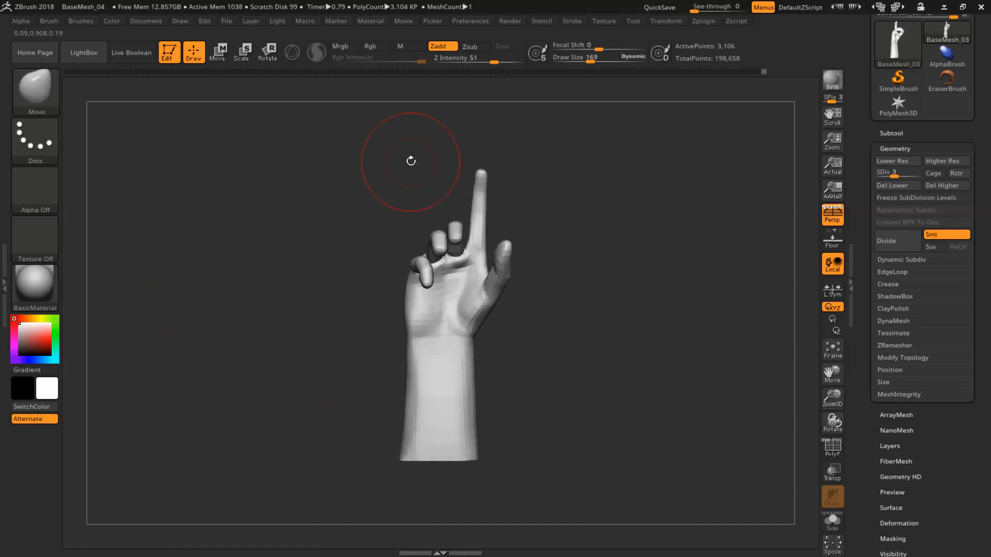